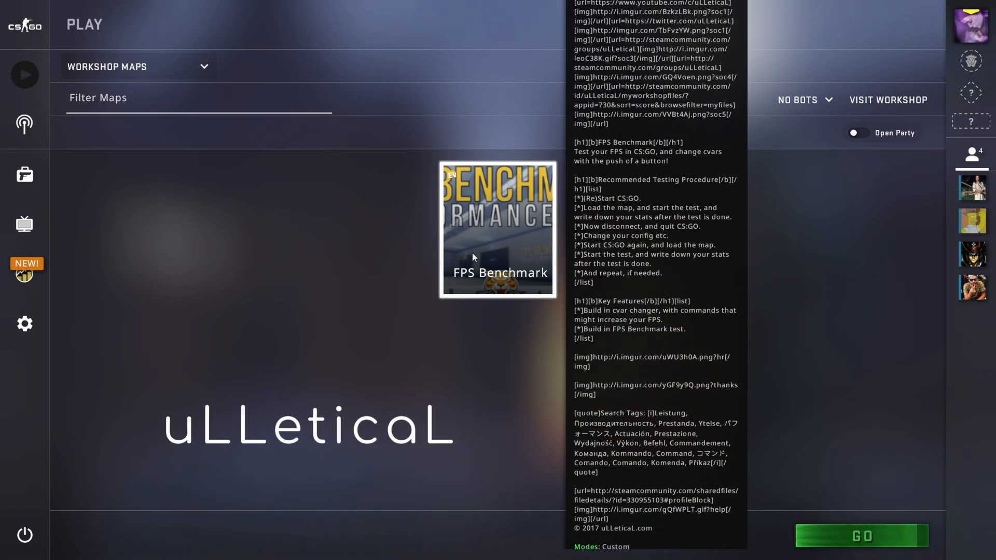
# Show the video settings: 640x480 fullscreen with very low shadows, scrolling through the options
pyautogui.click(24, 323)
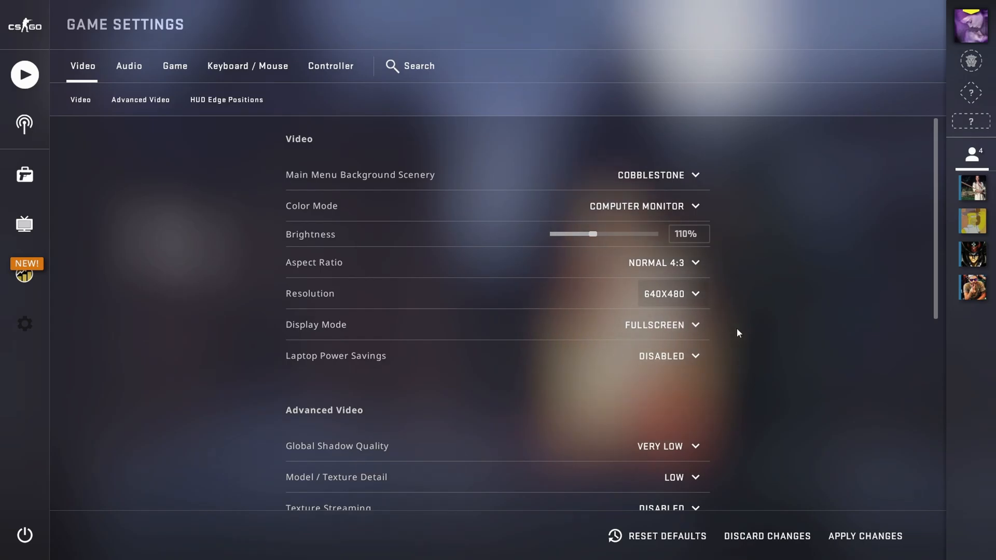
pyautogui.scroll(-3)
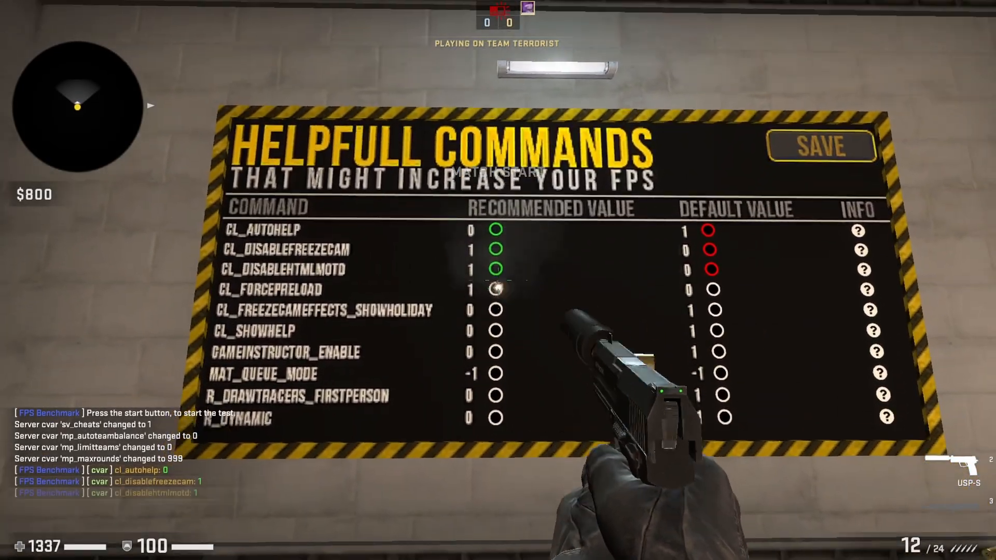
# Shoot the Recommended Value circles on the FPS Benchmark board to apply each command
pyautogui.click(497, 289)
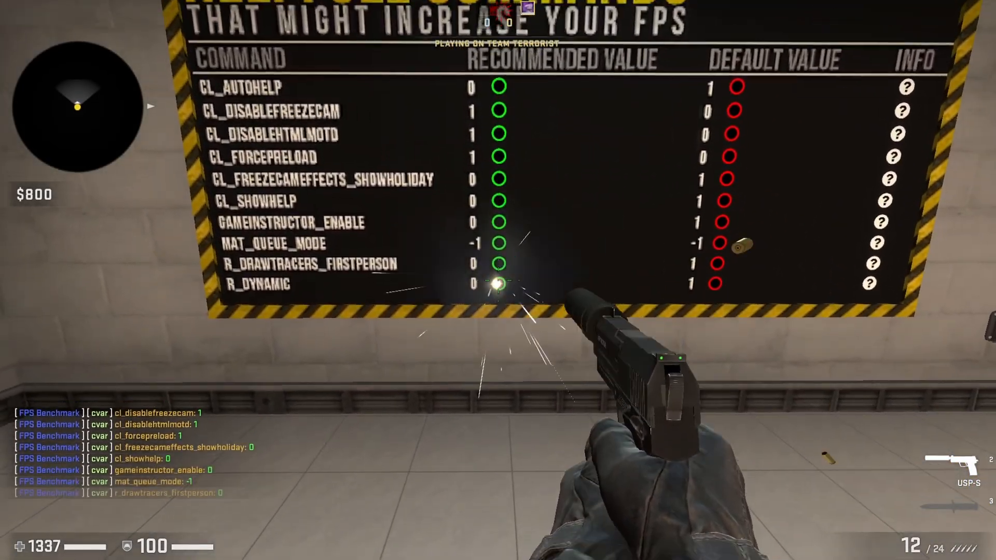
pyautogui.click(497, 281)
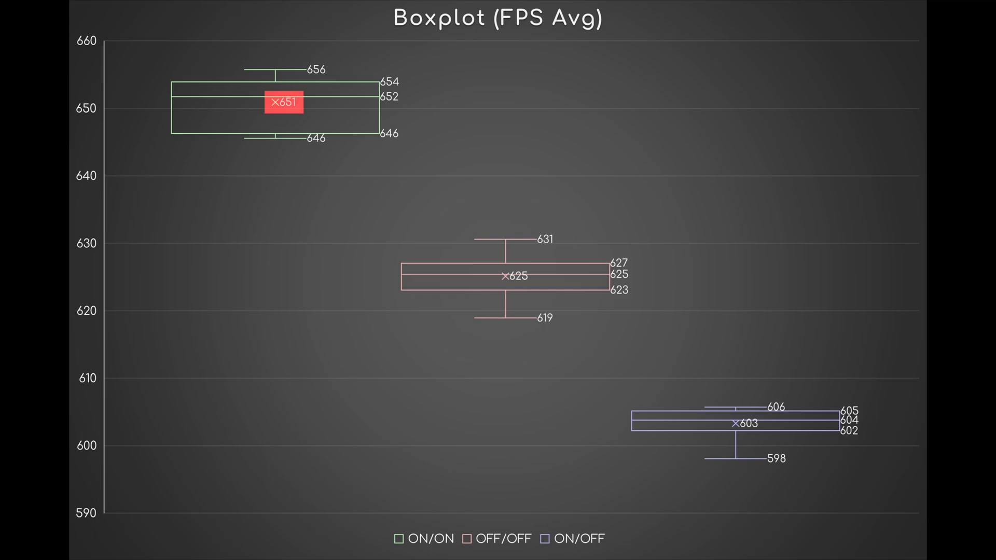
pyautogui.moveTo(745, 424)
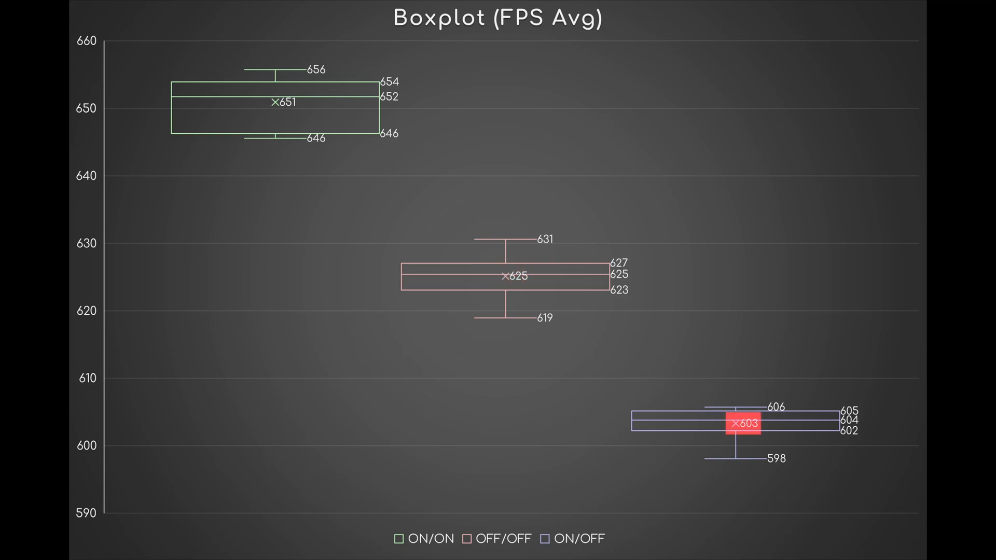